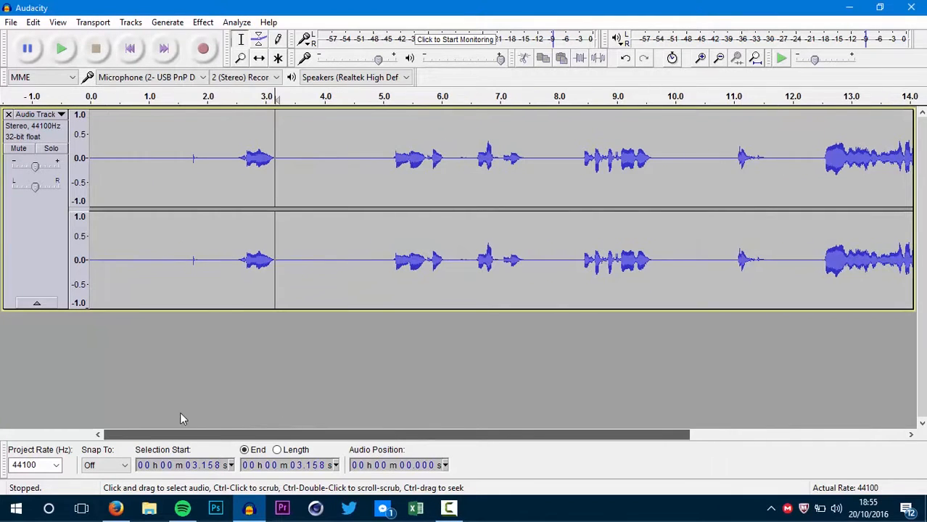
{"action": "mouse_move", "coordinate": [151, 317]}
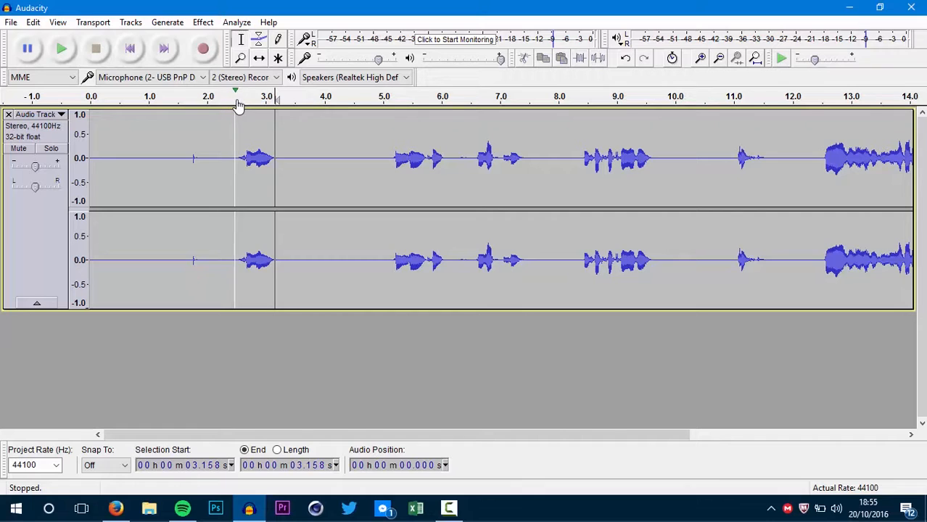
{"action": "mouse_move", "coordinate": [238, 95]}
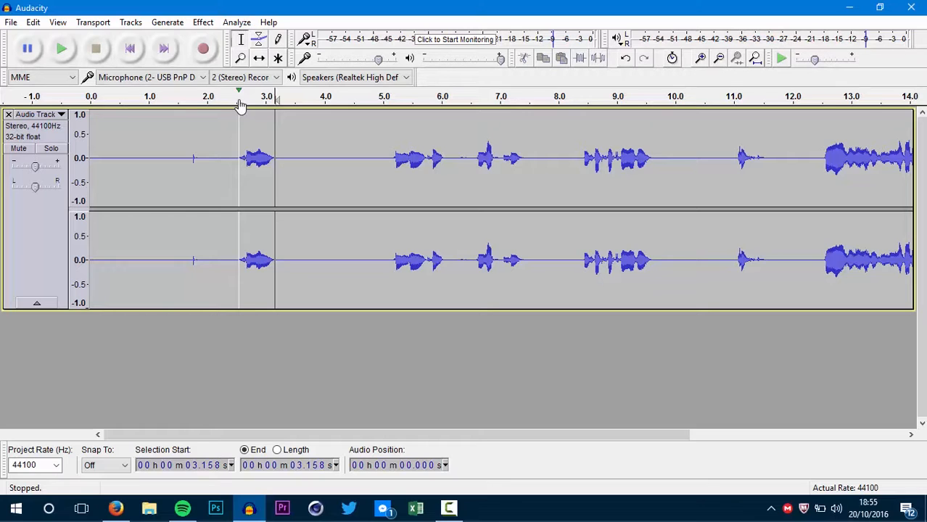
Start playback of the stereo voice recording from about three seconds in
{"action": "left_click", "coordinate": [61, 48]}
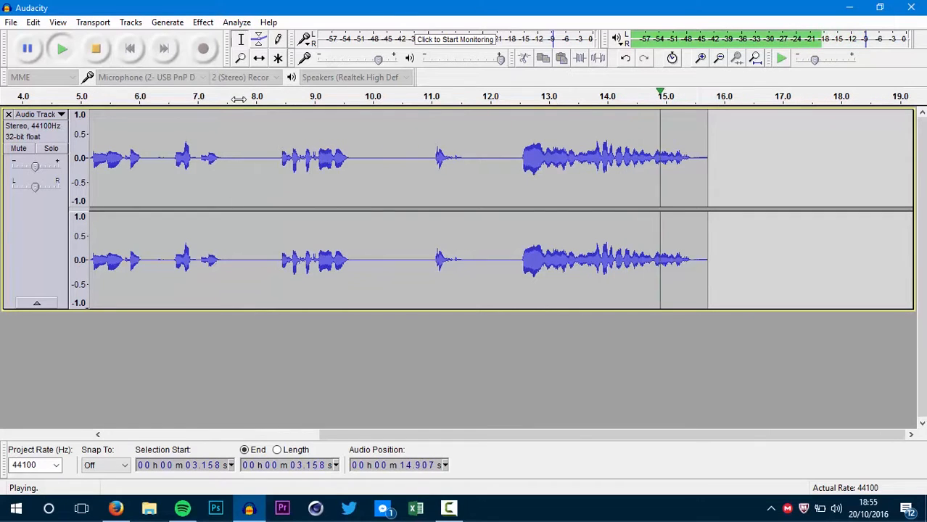
Stop playback and split the stereo track into two separate mono tracks
{"action": "left_click", "coordinate": [96, 47]}
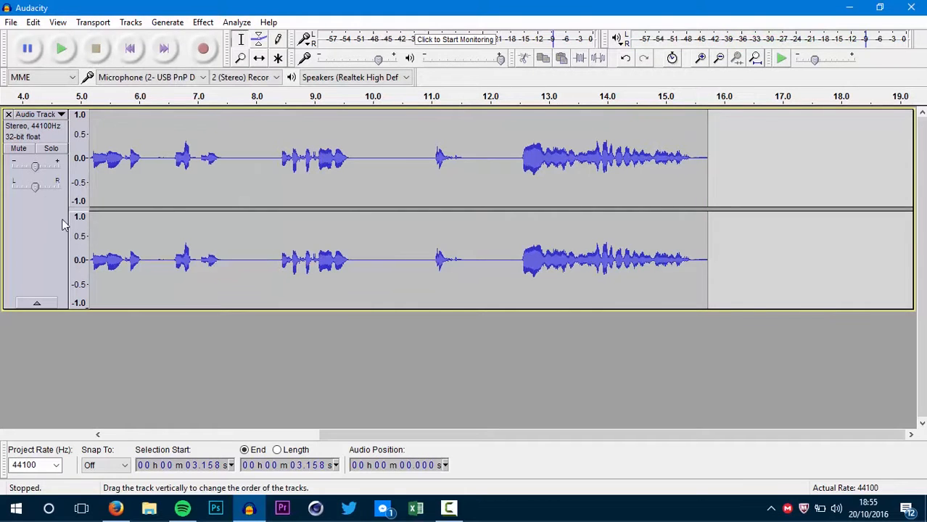
{"action": "left_click", "coordinate": [61, 113]}
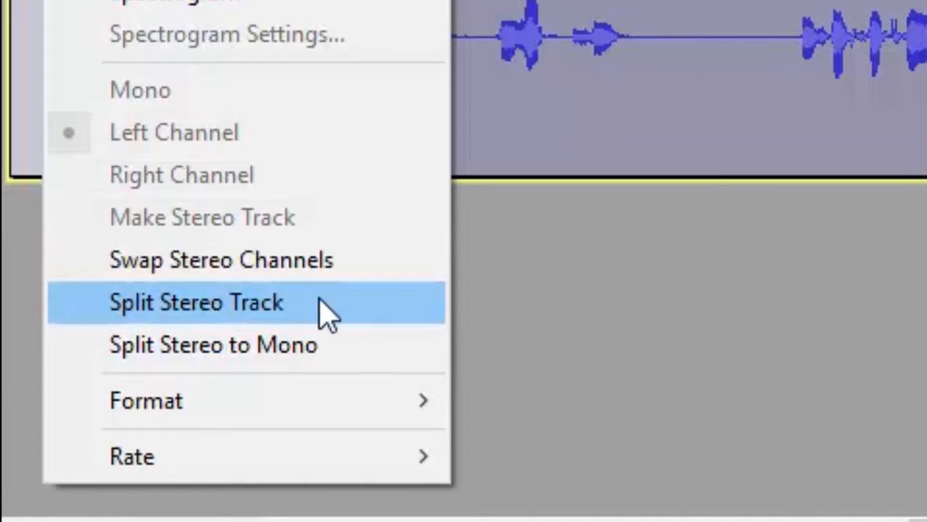
{"action": "left_click", "coordinate": [196, 304]}
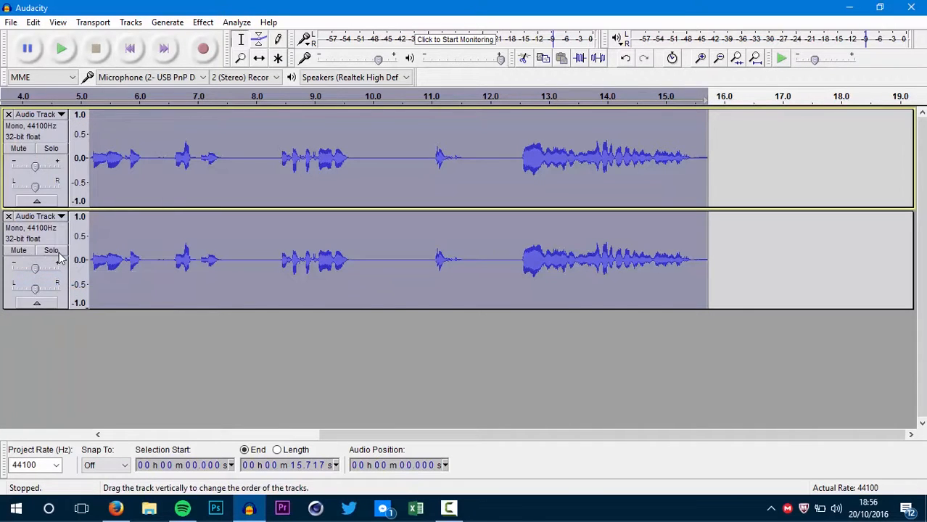
{"action": "scroll", "scroll_direction": "left", "scroll_amount": 3}
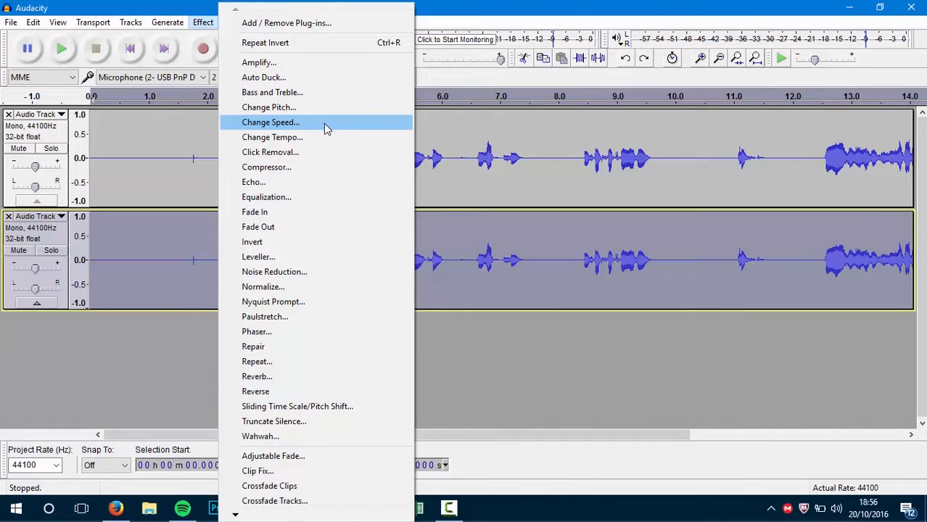
{"action": "mouse_move", "coordinate": [322, 362]}
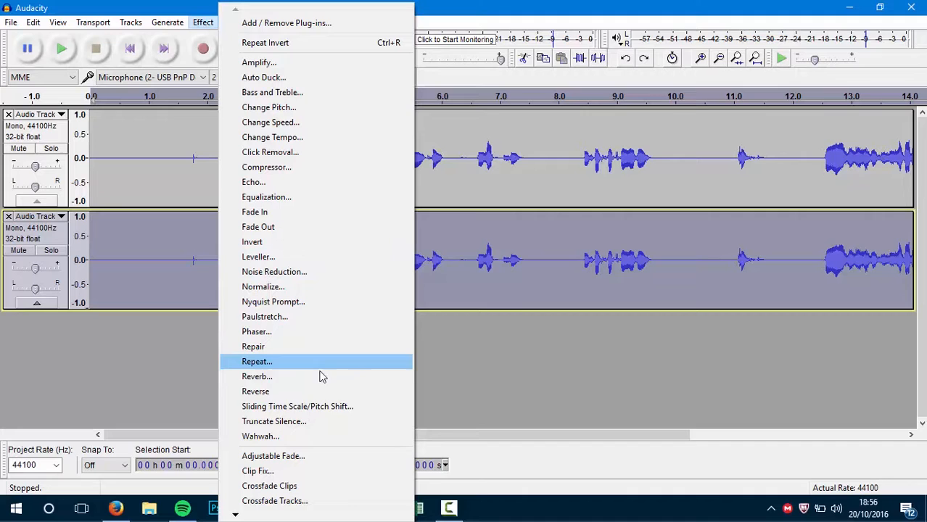
{"action": "mouse_move", "coordinate": [320, 121]}
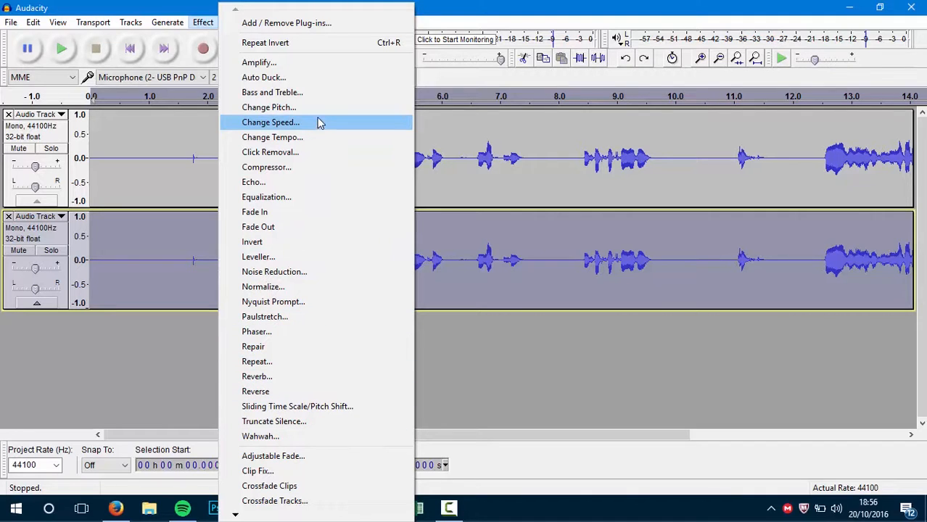
{"action": "mouse_move", "coordinate": [297, 137]}
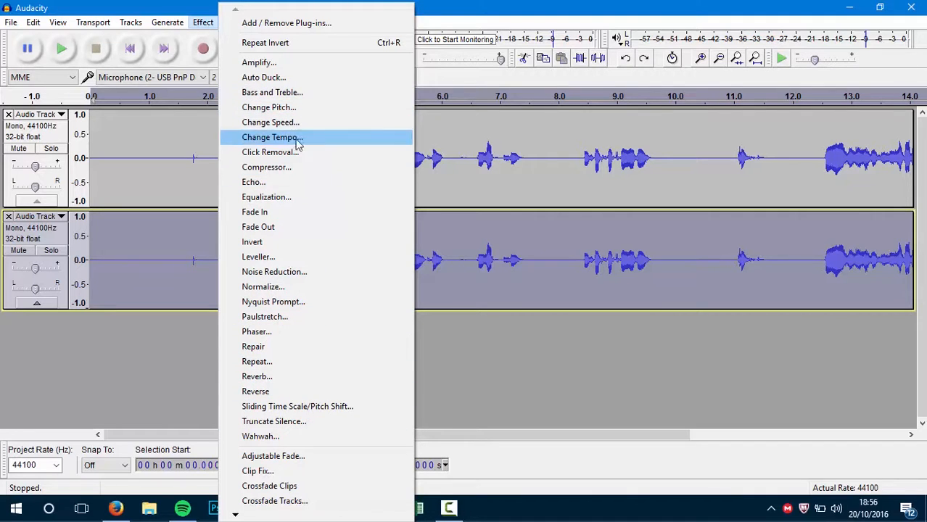
Open the Change Pitch effect for the selected bottom track
{"action": "left_click", "coordinate": [269, 108]}
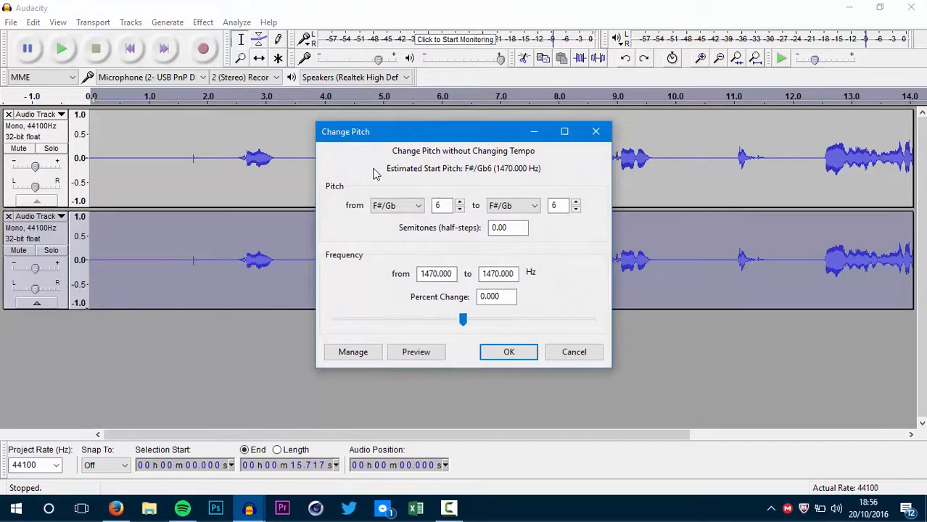
Set the target note to D#/Eb, three semitones lower, and preview it
{"action": "left_click", "coordinate": [512, 206]}
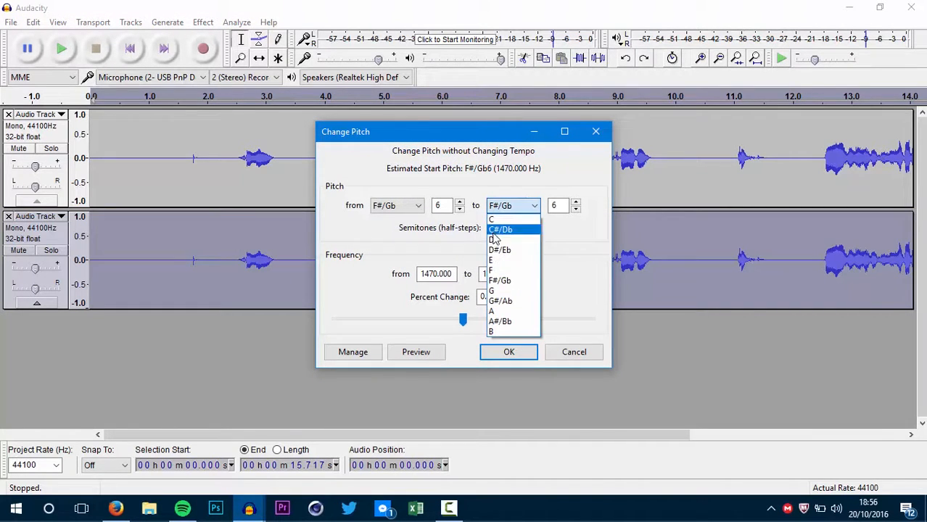
{"action": "left_click", "coordinate": [499, 250]}
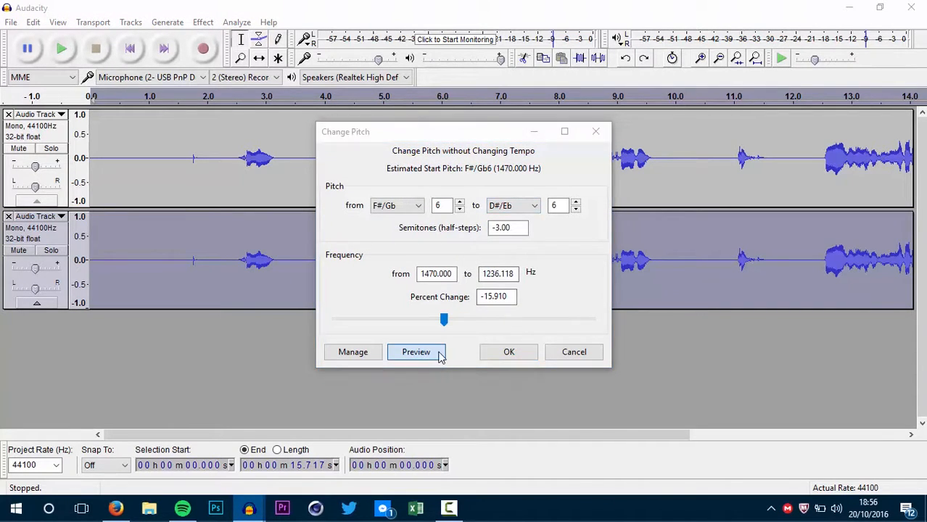
{"action": "left_click", "coordinate": [415, 352]}
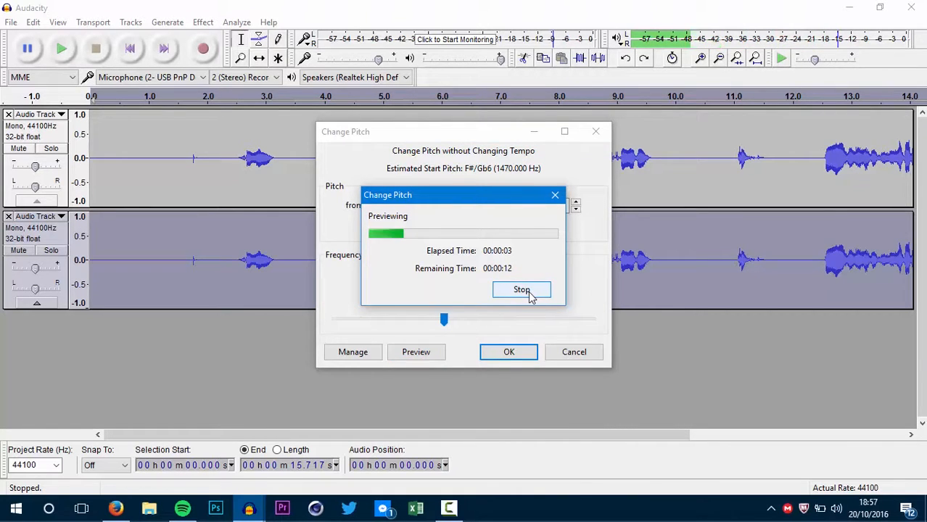
{"action": "left_click", "coordinate": [523, 290]}
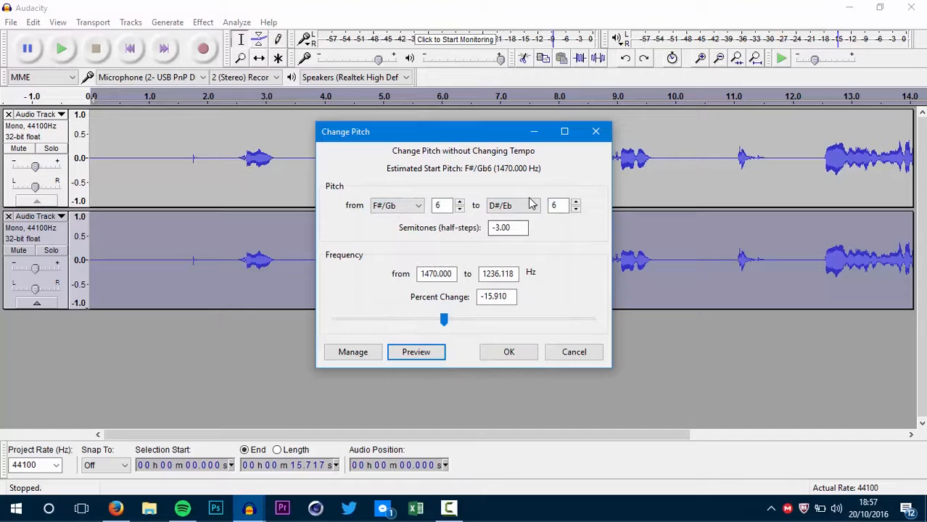
Lower the target note to C (-6 semitones), preview again and apply the pitch change
{"action": "left_click", "coordinate": [415, 353]}
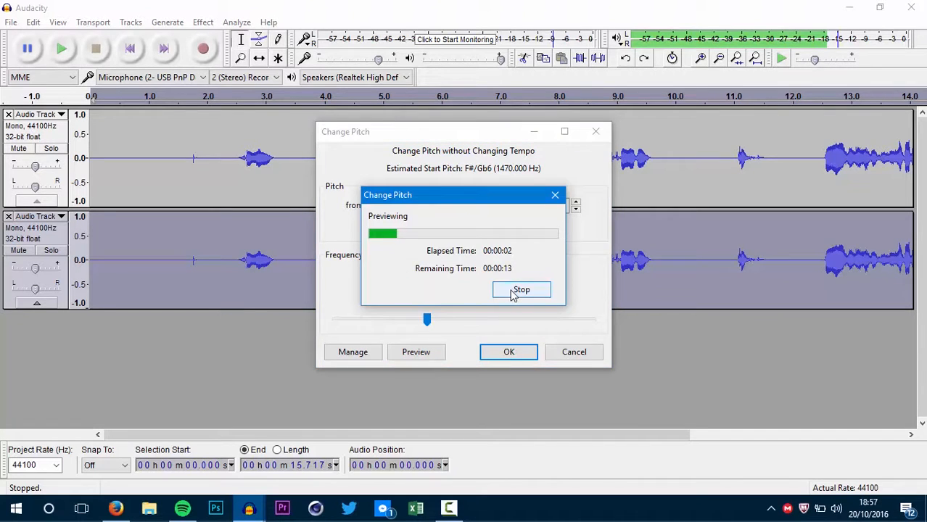
{"action": "left_click", "coordinate": [521, 290]}
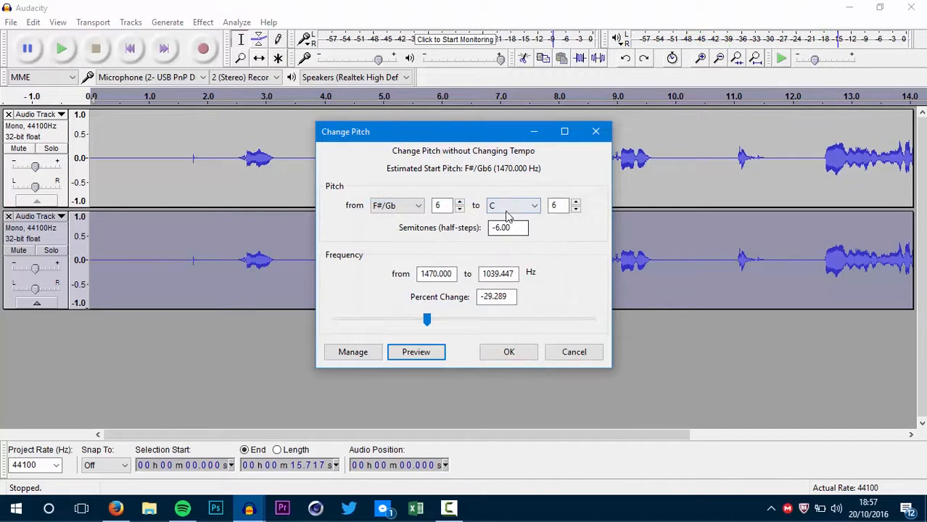
{"action": "left_click", "coordinate": [508, 352]}
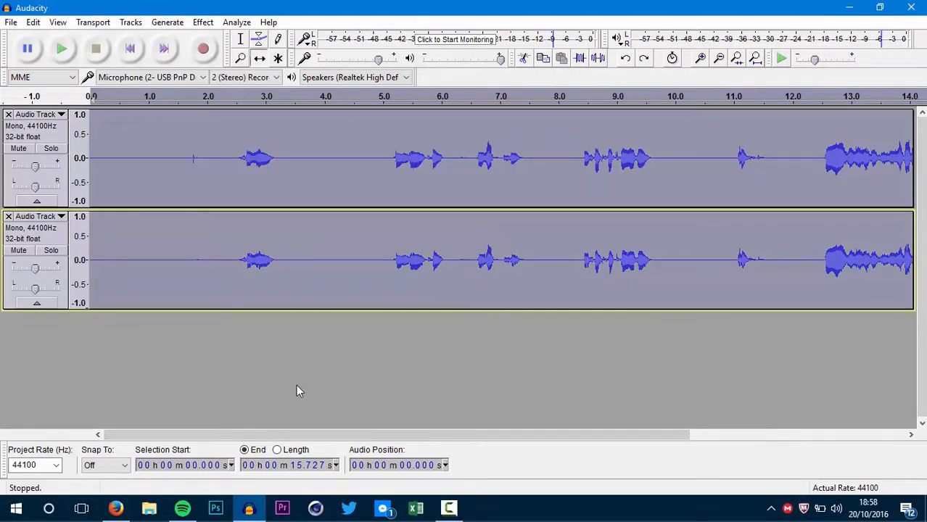
Open the Export Audio dialog, set to save as WAV
{"action": "left_click", "coordinate": [11, 22]}
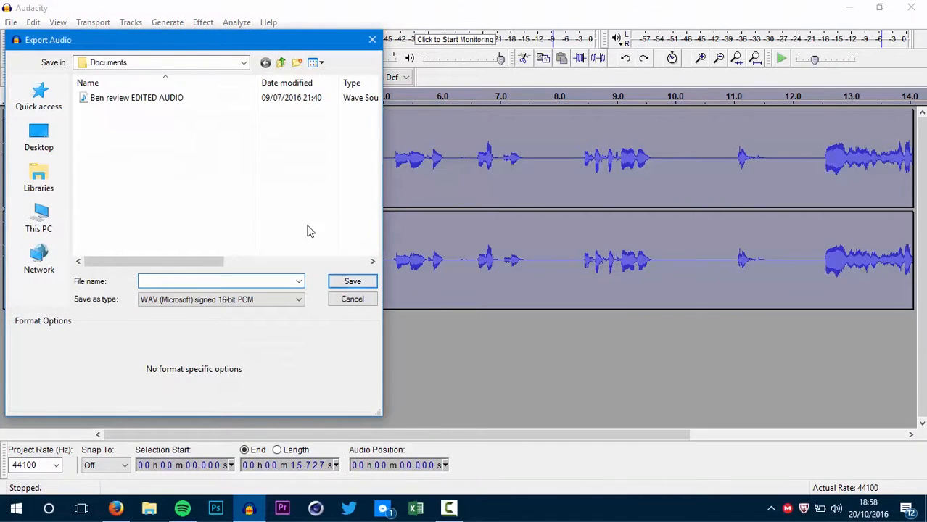
Export the tracks to the Desktop as a WAV file, accepting the mono mixdown
{"action": "left_click", "coordinate": [38, 136]}
{"action": "type", "text": "demon voice"}
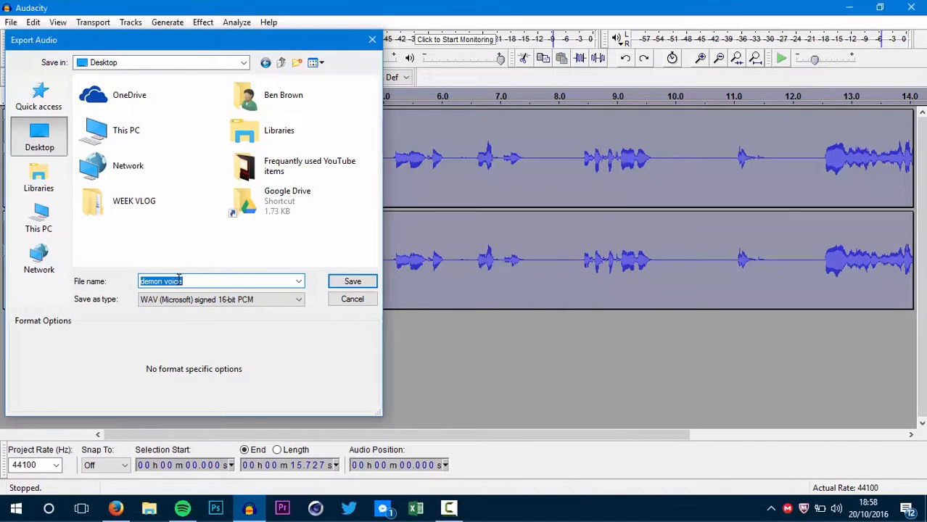
{"action": "left_click", "coordinate": [351, 281]}
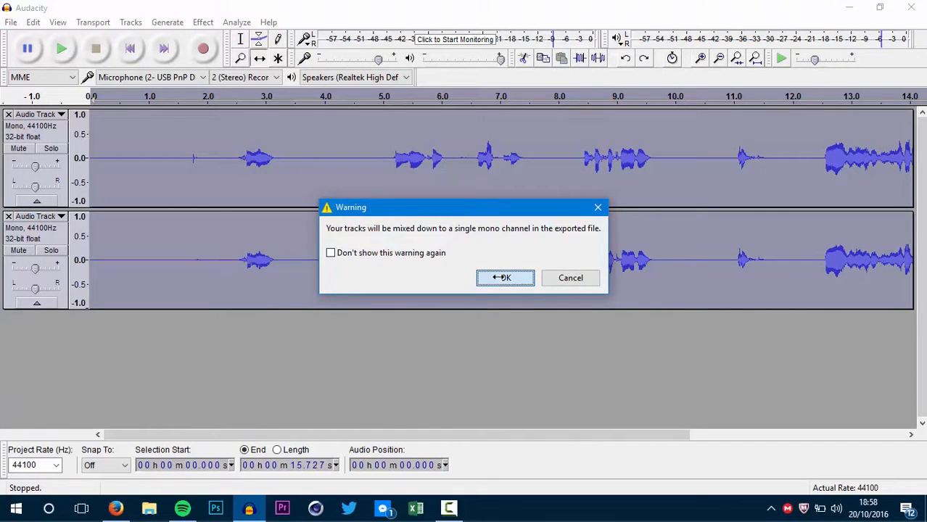
{"action": "left_click", "coordinate": [505, 279]}
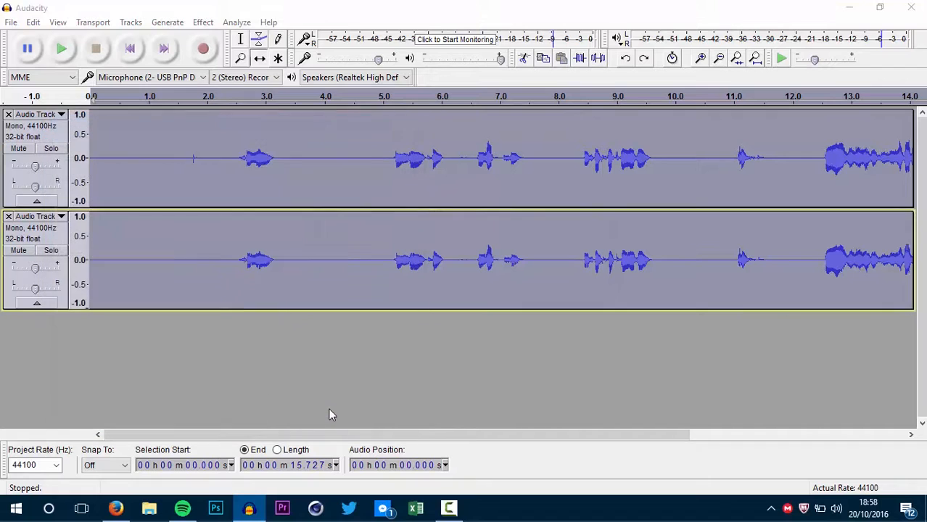
{"action": "left_click", "coordinate": [116, 508]}
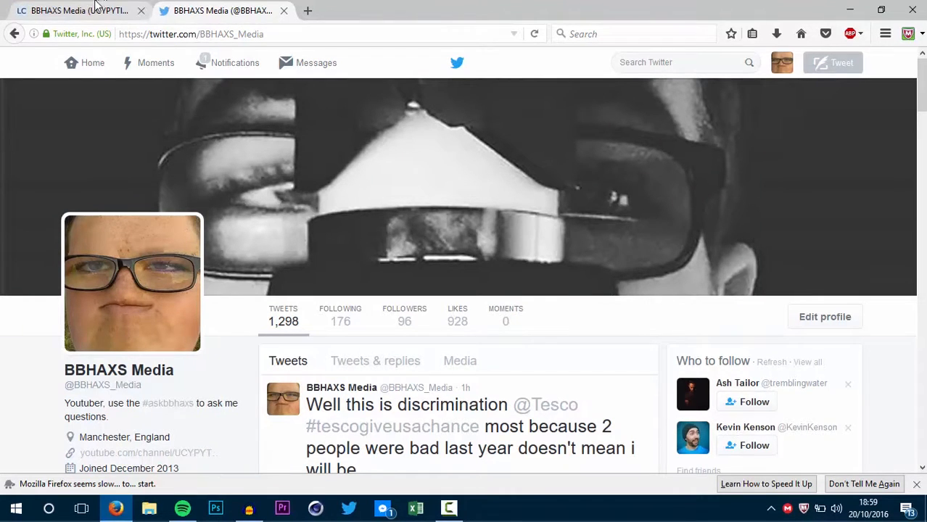
Switch to the Firefox livecounts tab showing the live subscriber count
{"action": "left_click", "coordinate": [72, 10]}
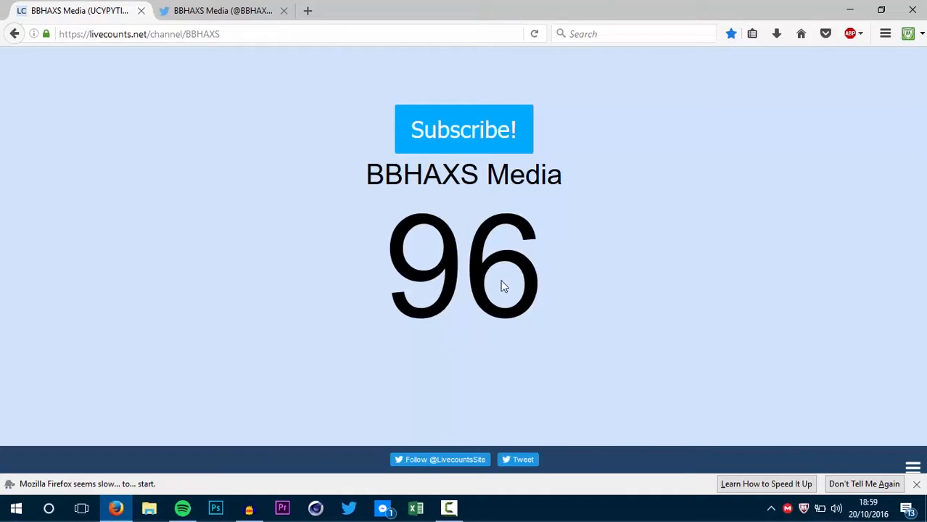
{"action": "mouse_move", "coordinate": [505, 259]}
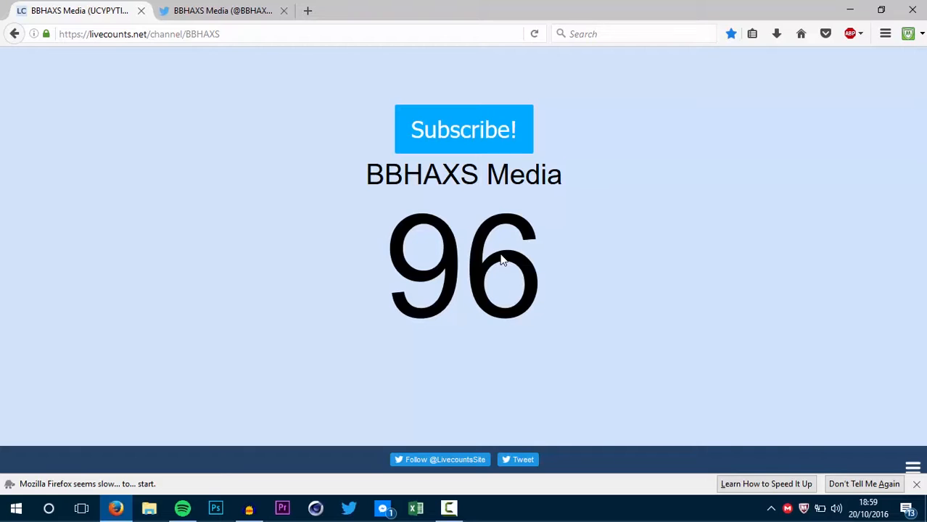
{"action": "mouse_move", "coordinate": [206, 143]}
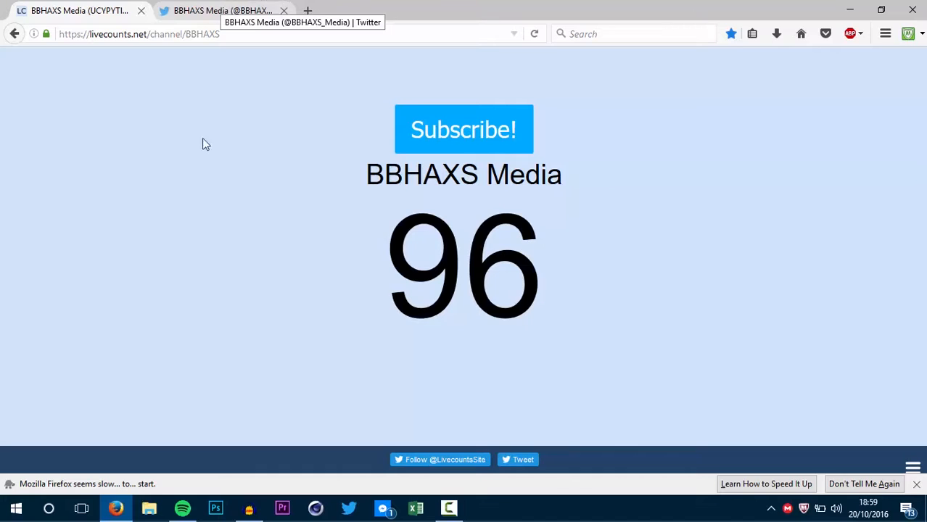
{"action": "mouse_move", "coordinate": [667, 239]}
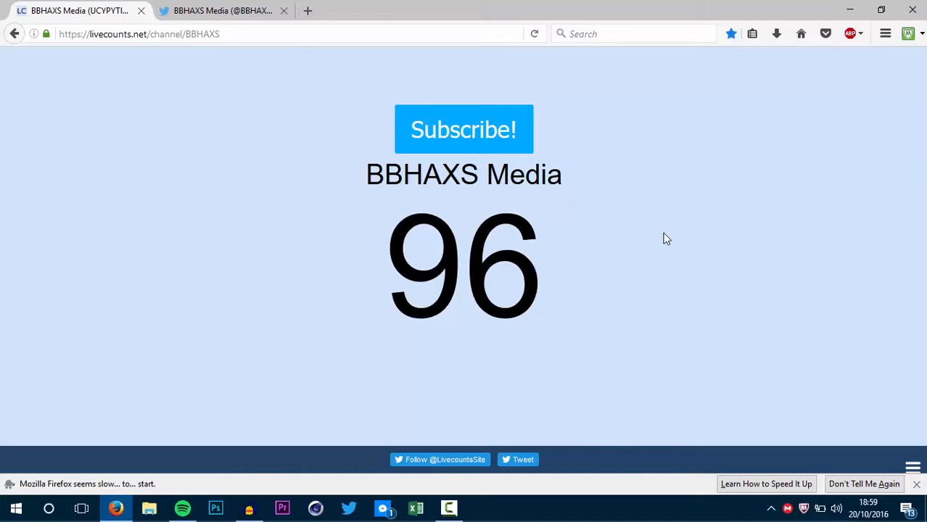